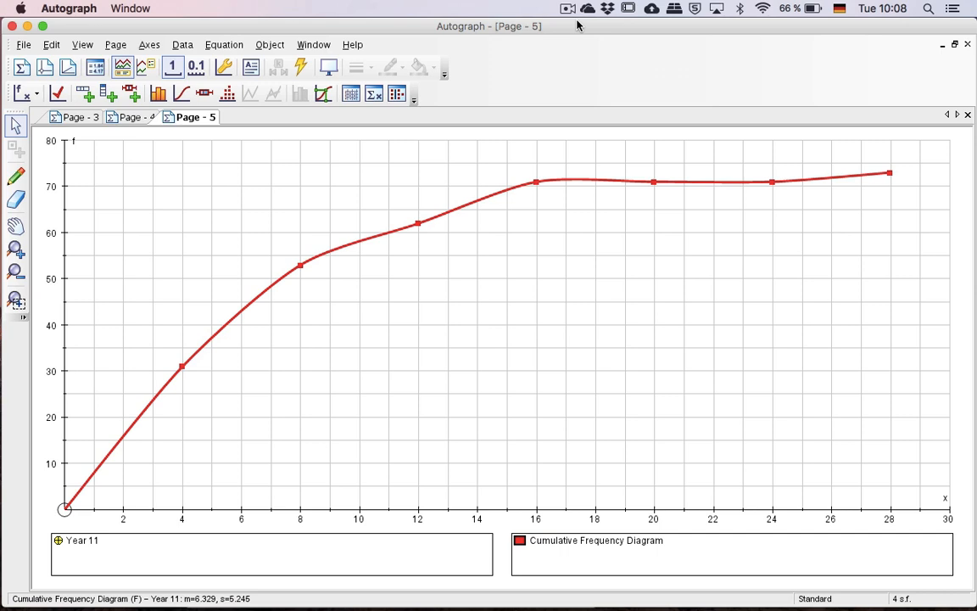
mouse_move(210, 287)
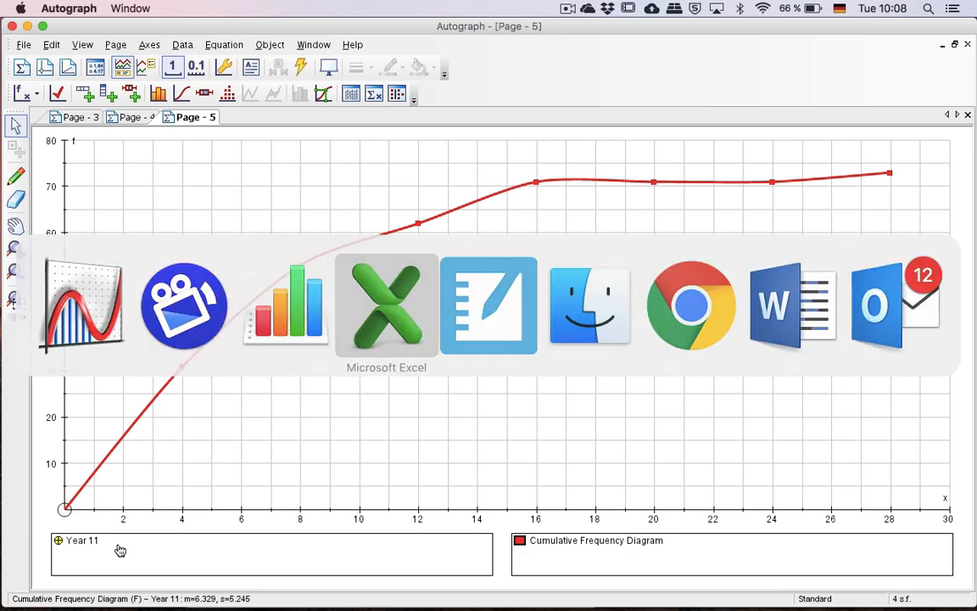
Count the Year 11 values from 0 to 3 hours in Excel, then open the Year 11 data set settings.
left_click(386, 306)
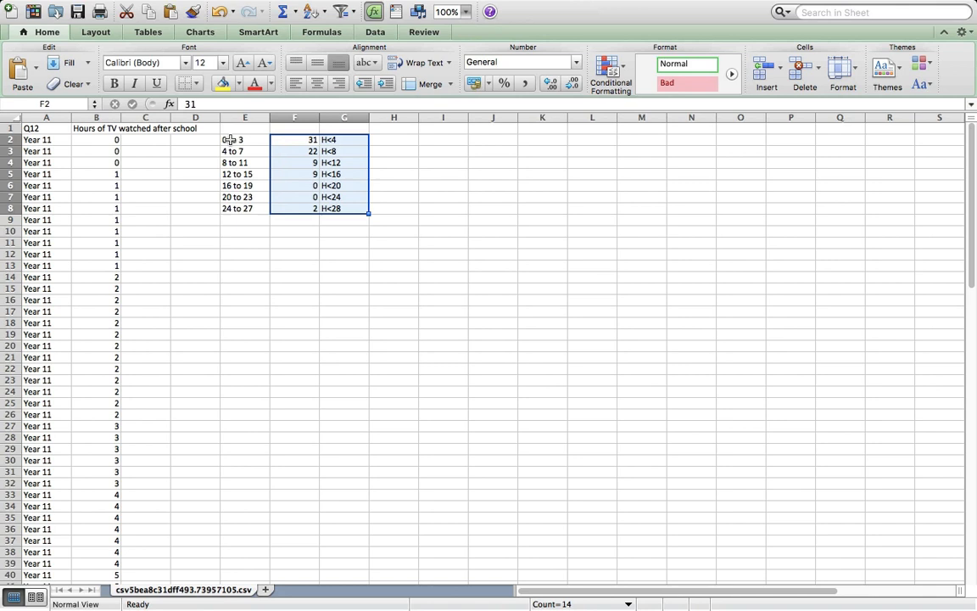
left_click(295, 139)
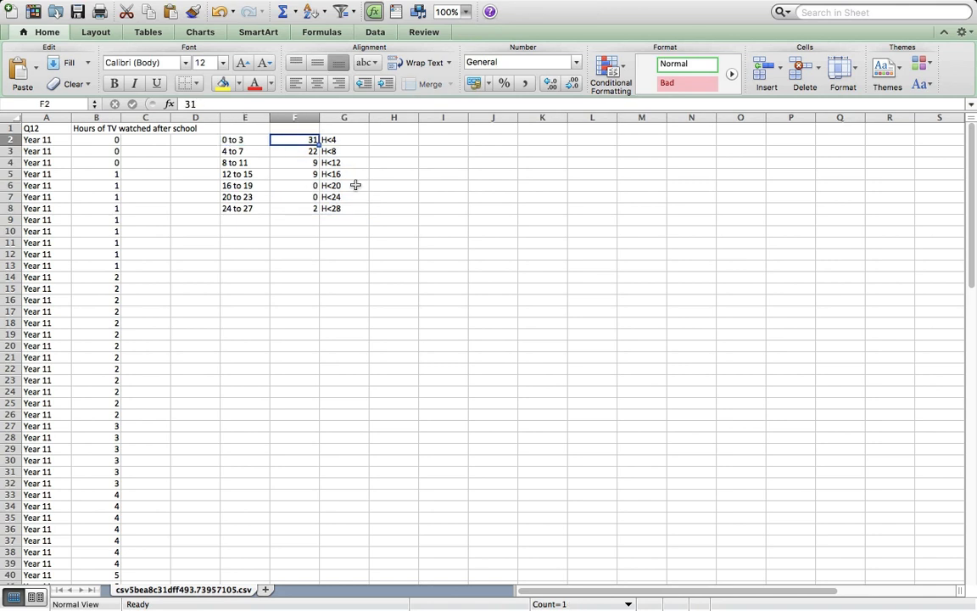
left_click_drag(96, 140, 96, 323)
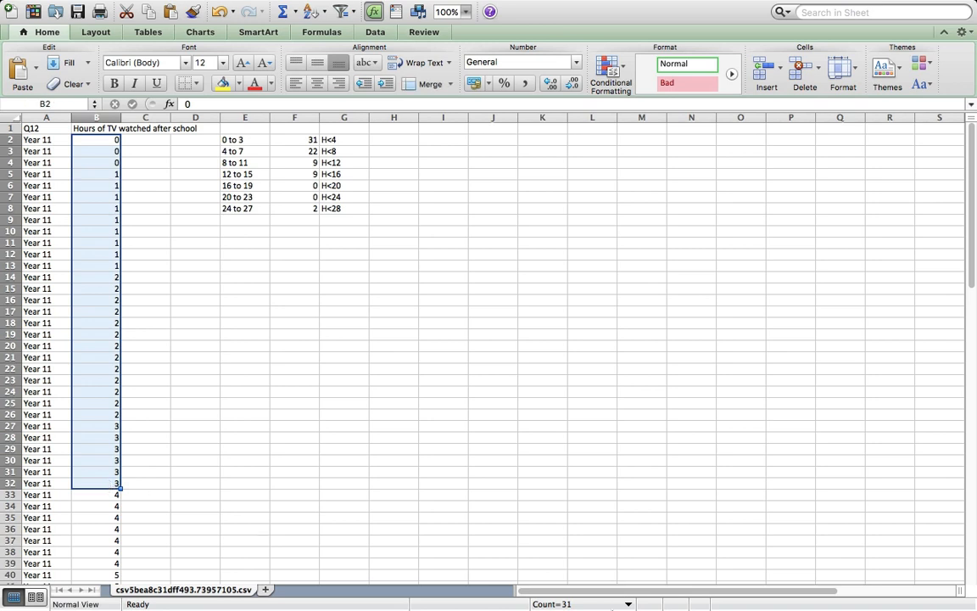
left_click(577, 606)
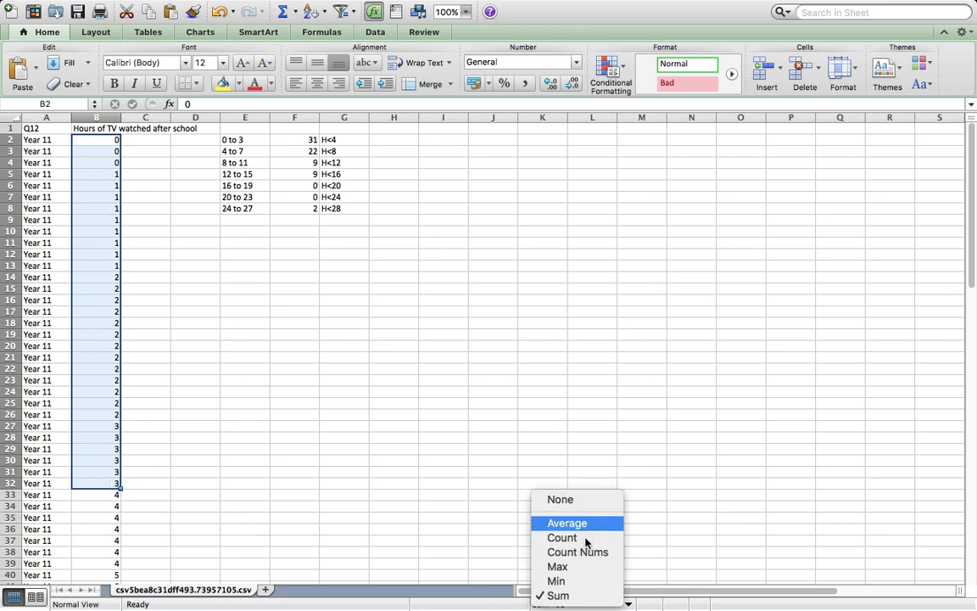
left_click(560, 537)
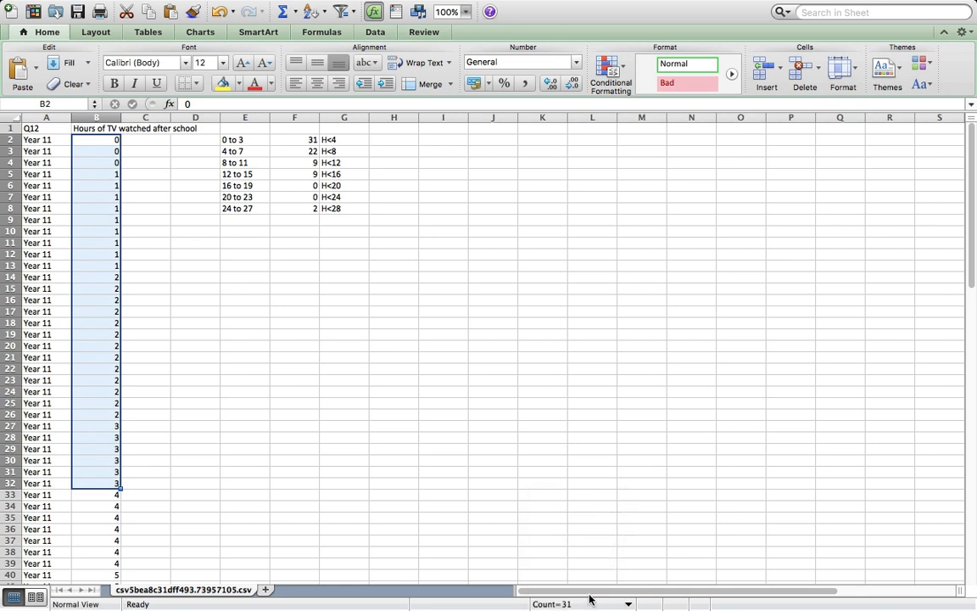
mouse_move(94, 147)
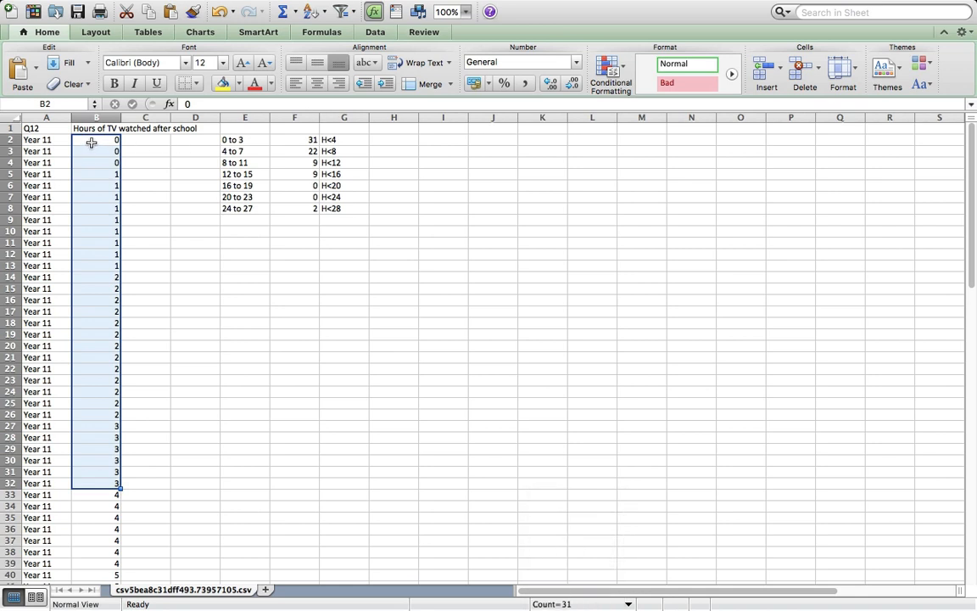
mouse_move(86, 157)
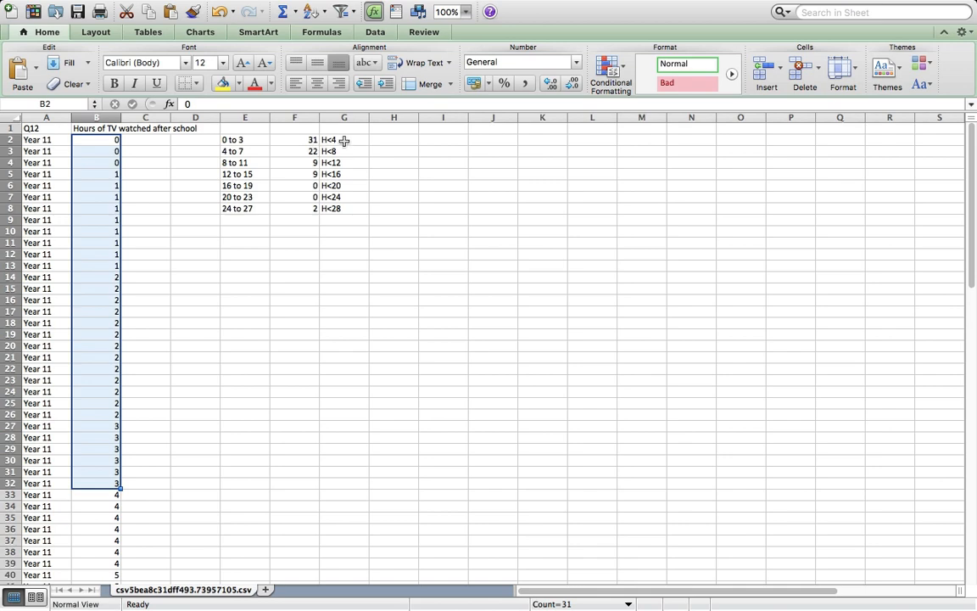
left_click(342, 140)
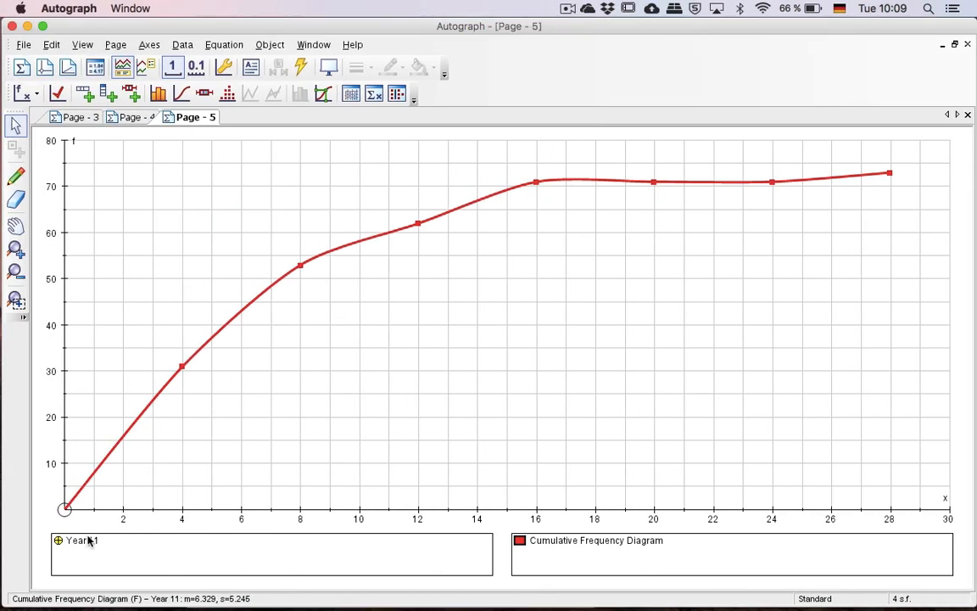
double_click(78, 542)
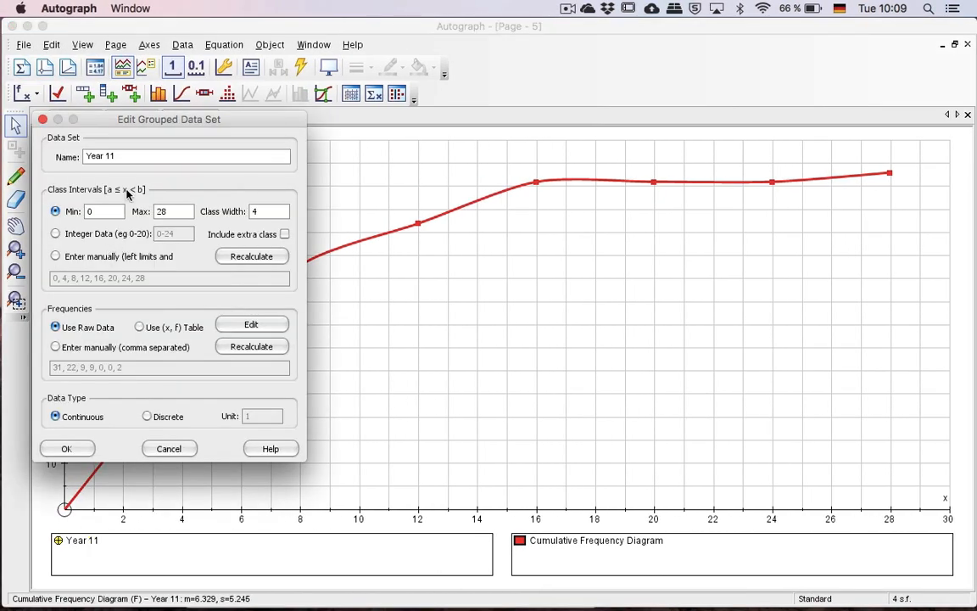
mouse_move(123, 185)
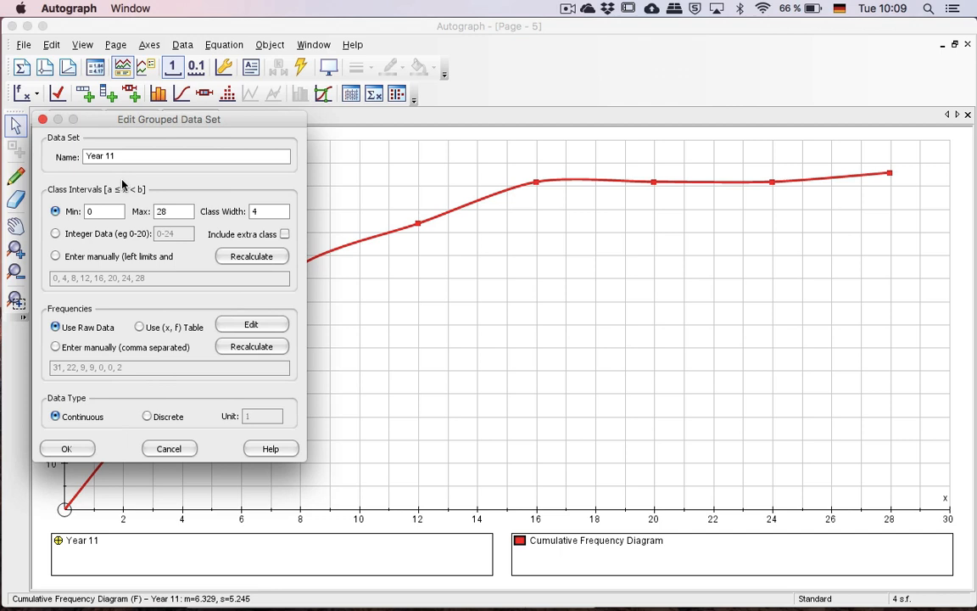
mouse_move(143, 198)
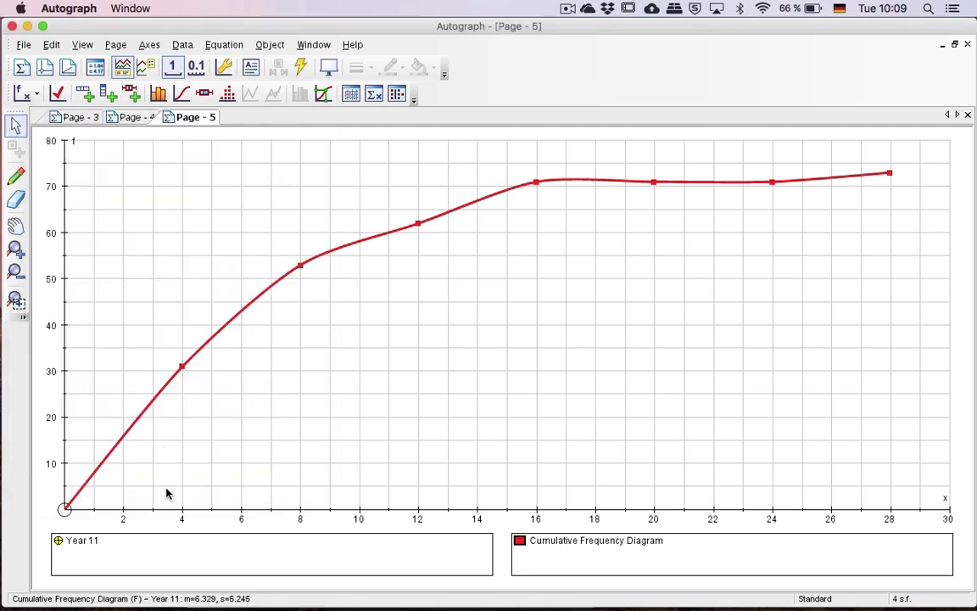
mouse_move(185, 371)
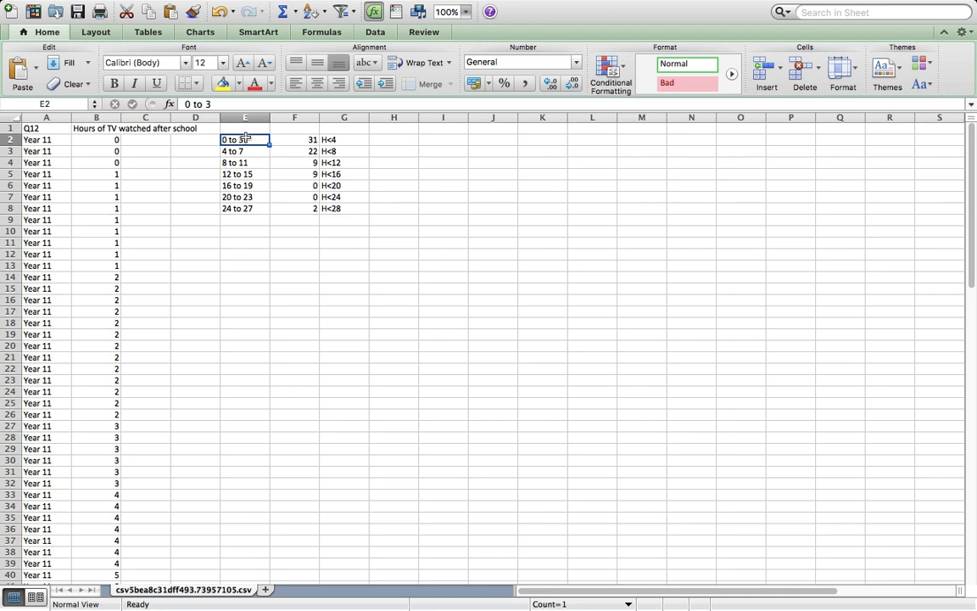
Switch back to Autograph's Page 5 Year 11 cumulative frequency graph.
left_click(342, 139)
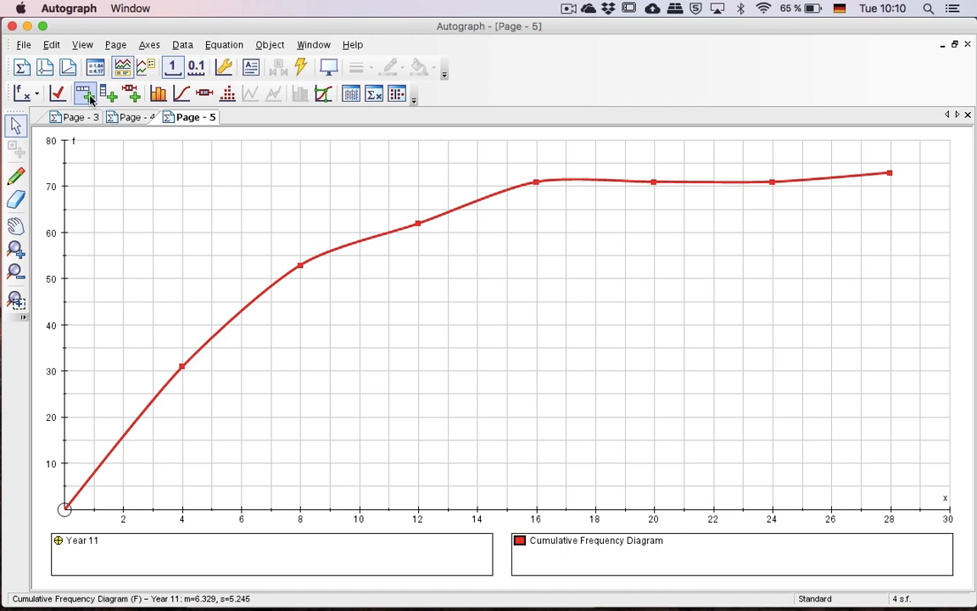
mouse_move(82, 94)
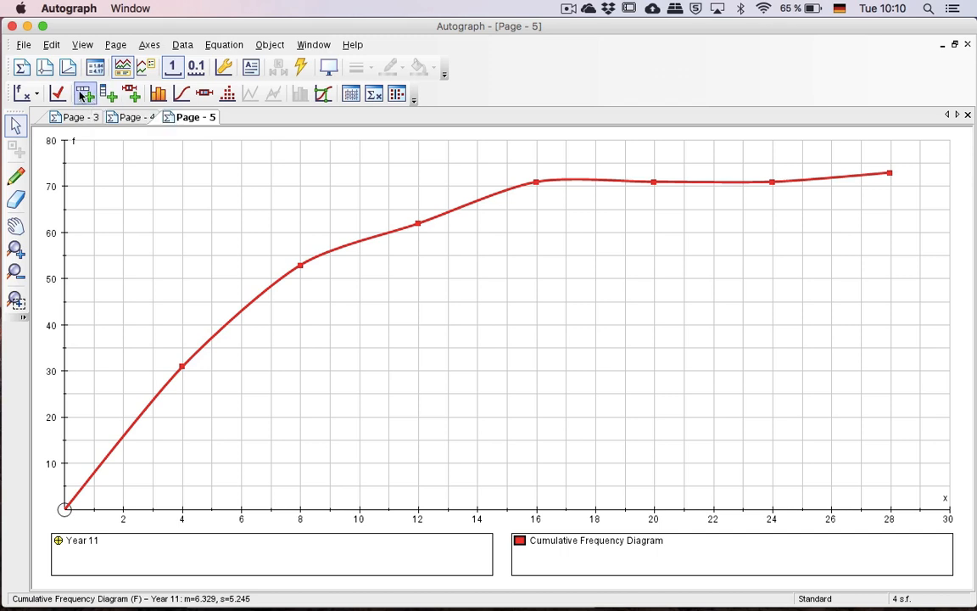
Create a grouped data set named Year 7 from pasted raw hours data, classes 0–30 width 3.
left_click(80, 93)
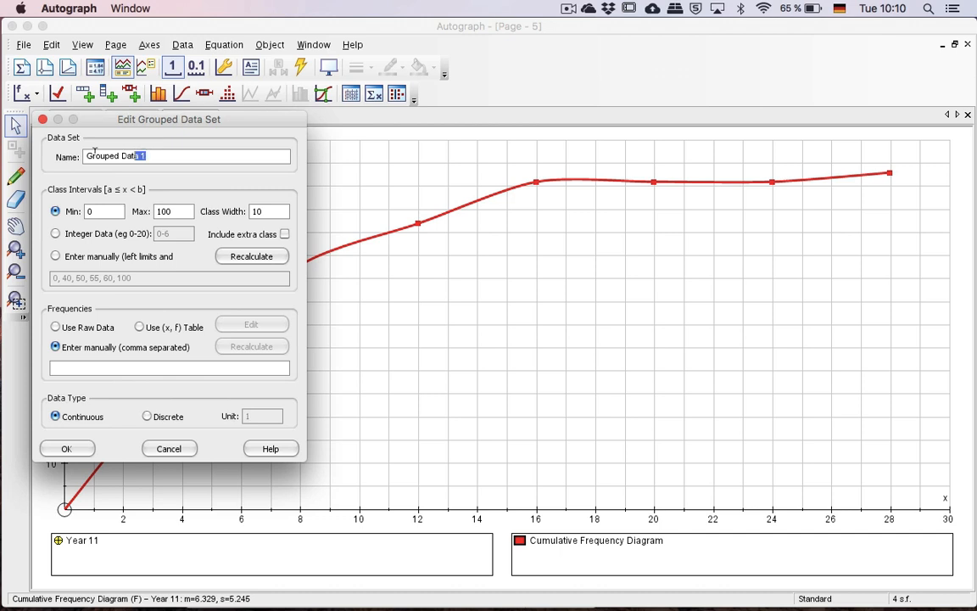
type("Year 7")
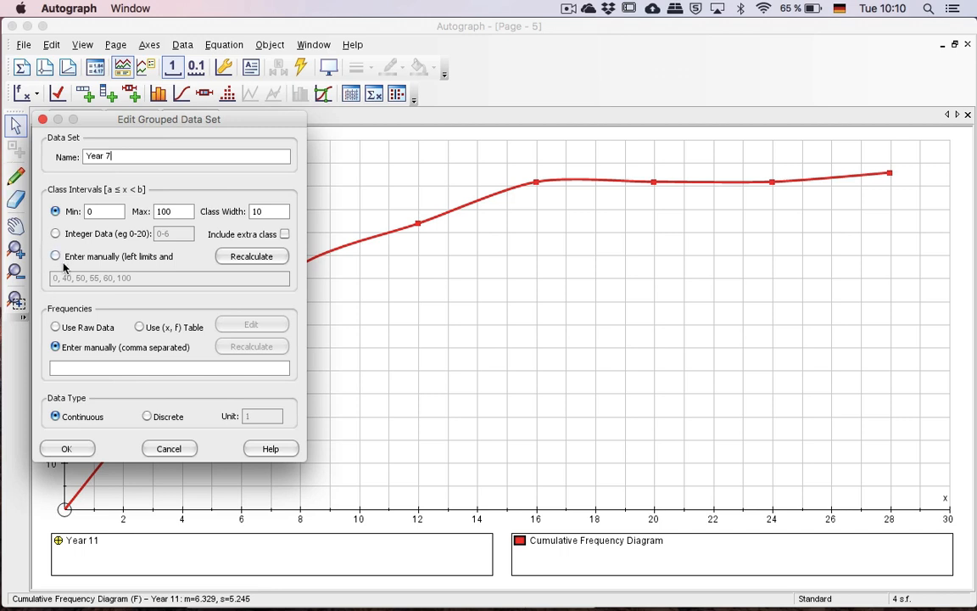
left_click(54, 326)
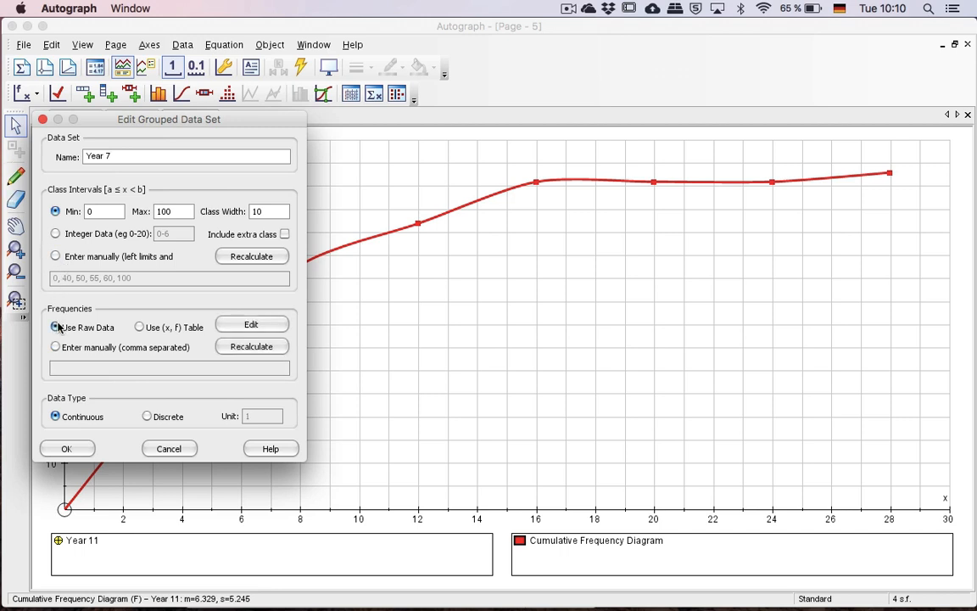
left_click(251, 324)
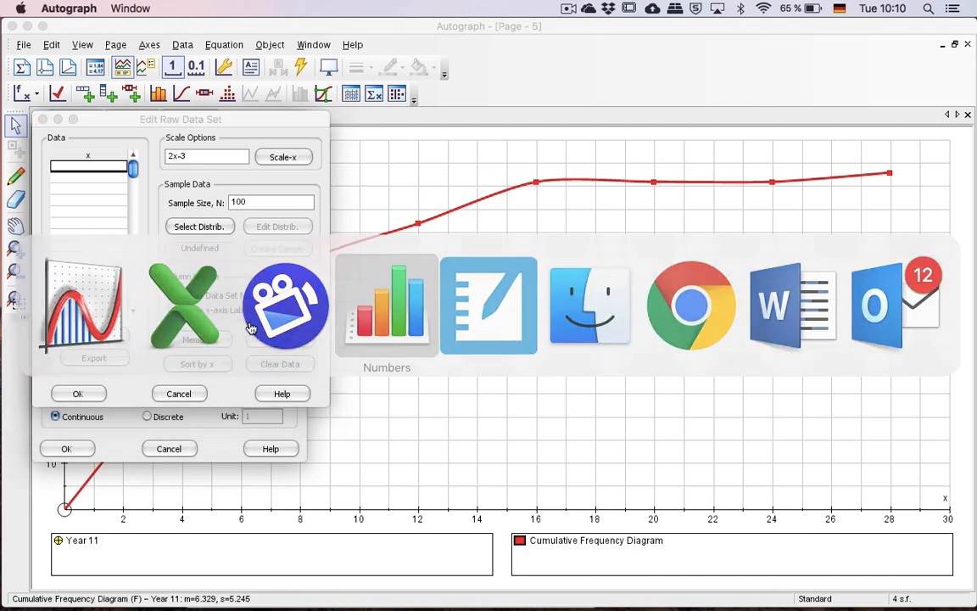
left_click(386, 306)
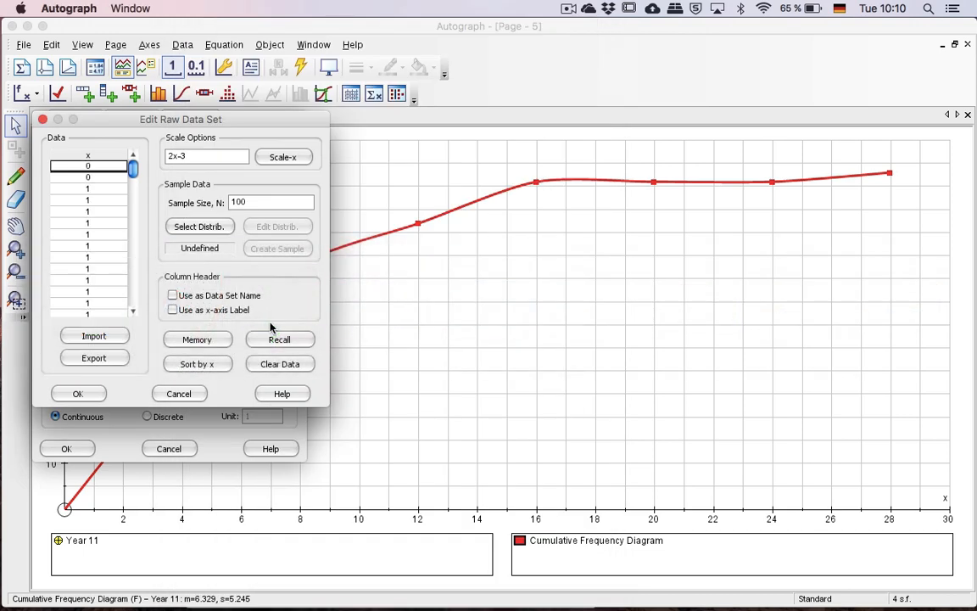
left_click(78, 393)
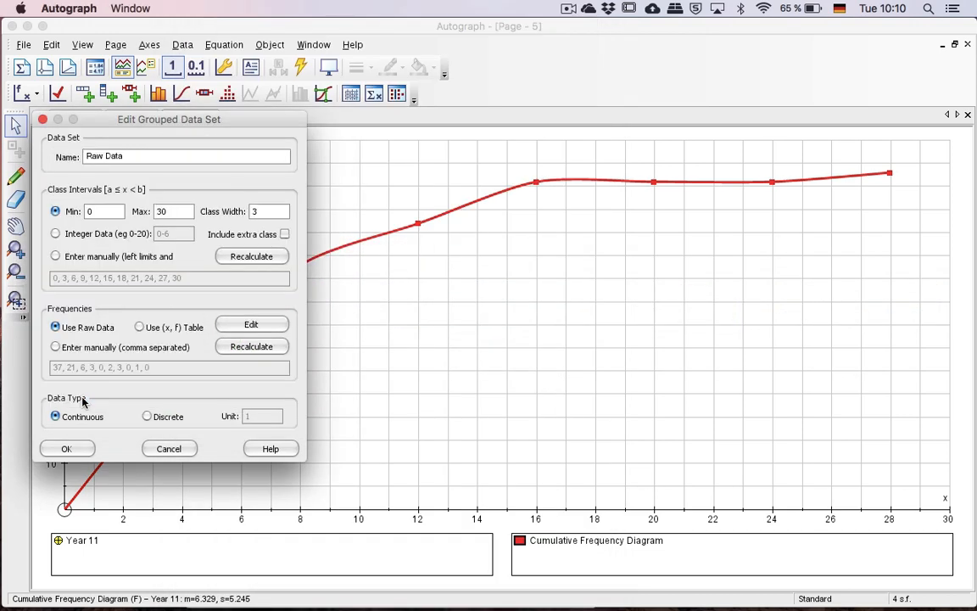
mouse_move(270, 197)
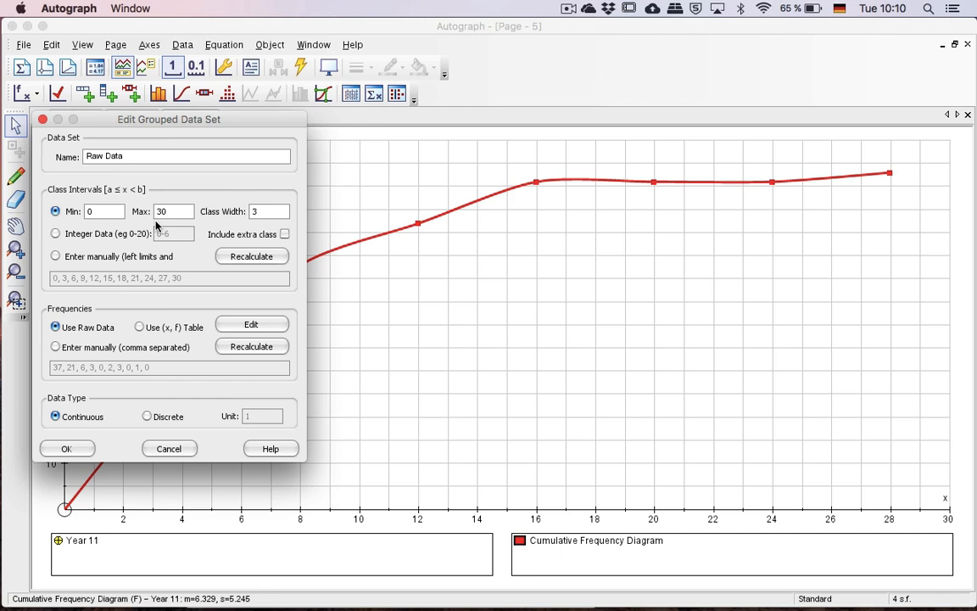
mouse_move(430, 227)
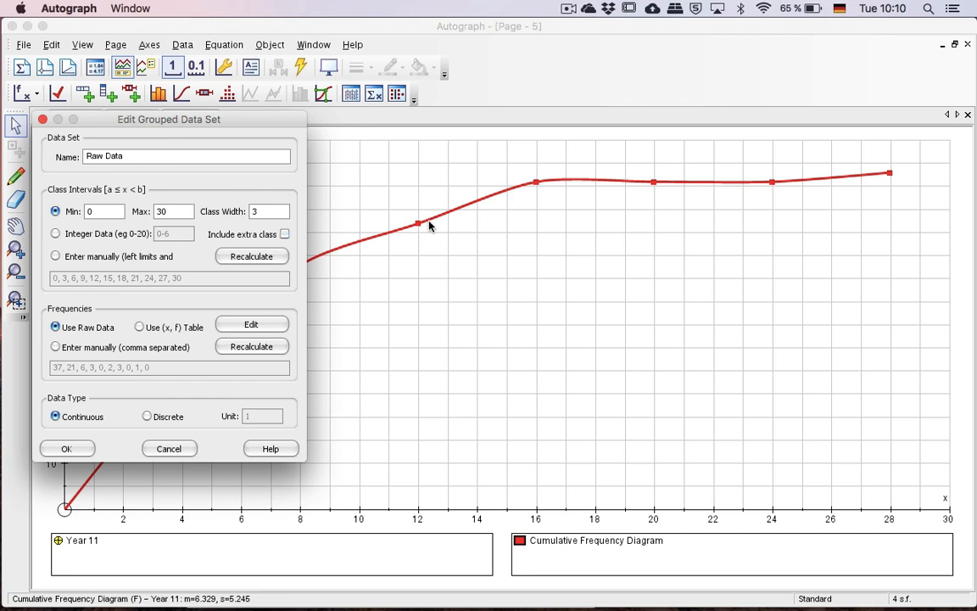
Change the raw-data set's class width to 4, recalculate classes 0–28, and plot it.
left_click(268, 211)
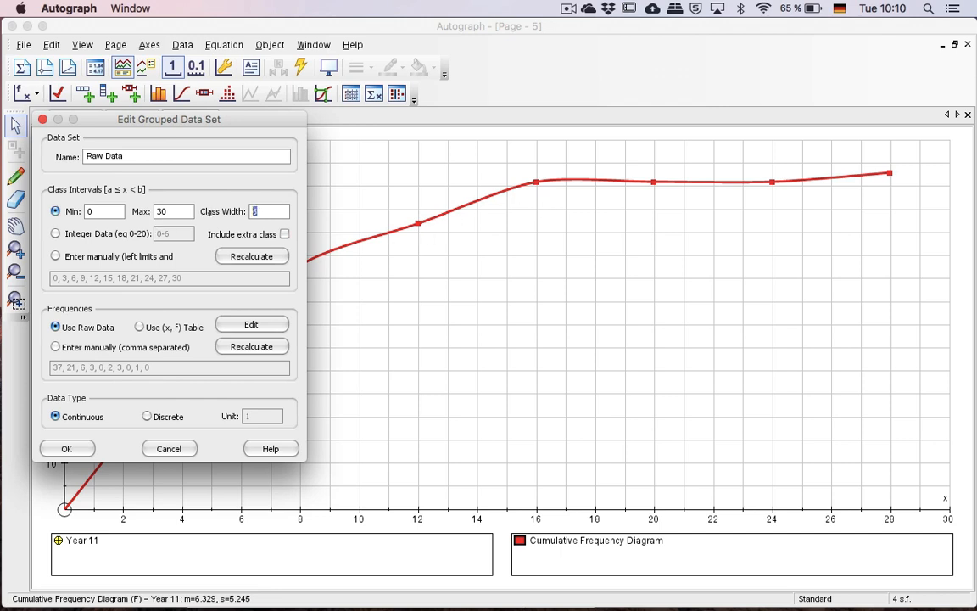
type("4")
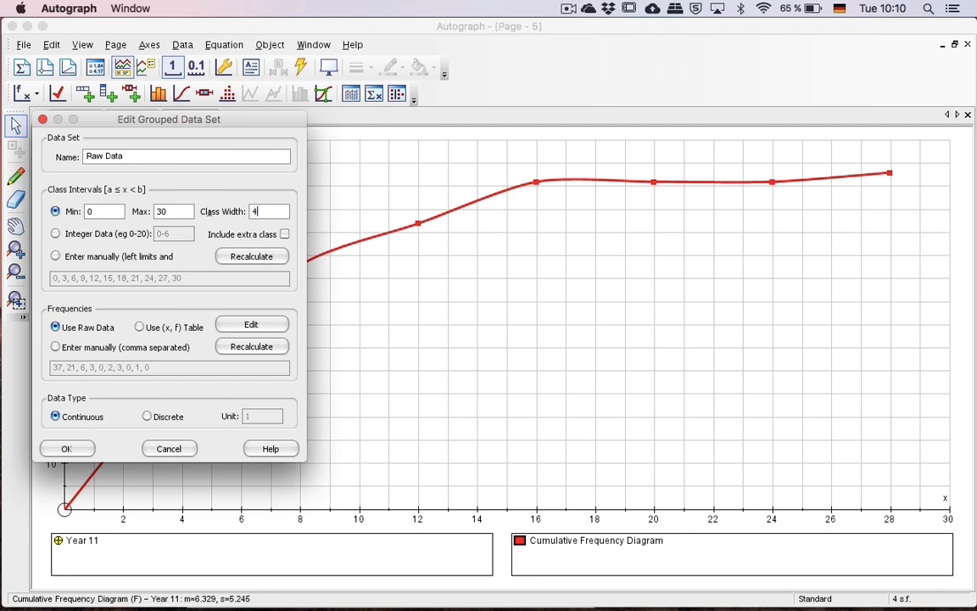
left_click(252, 256)
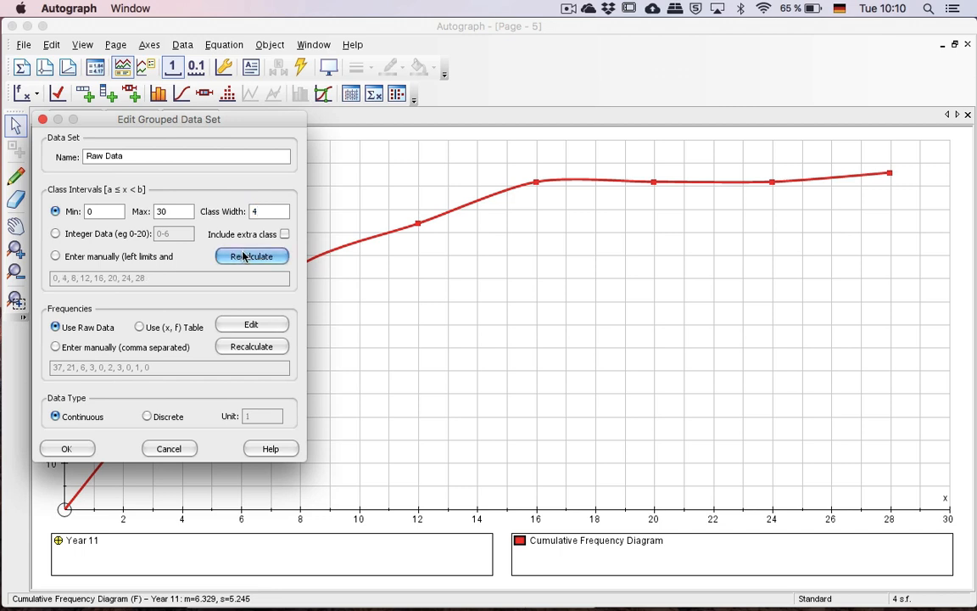
mouse_move(108, 250)
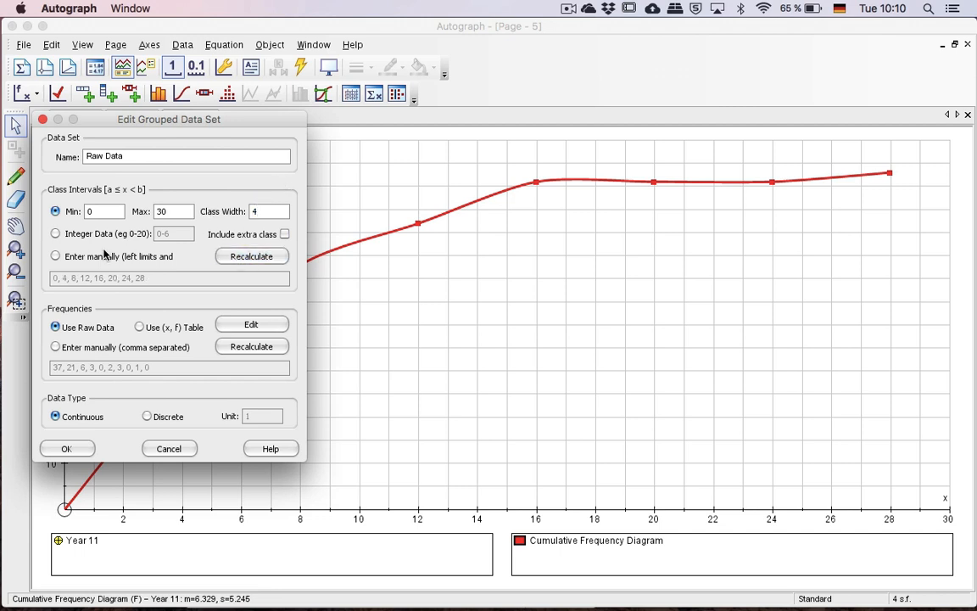
mouse_move(148, 284)
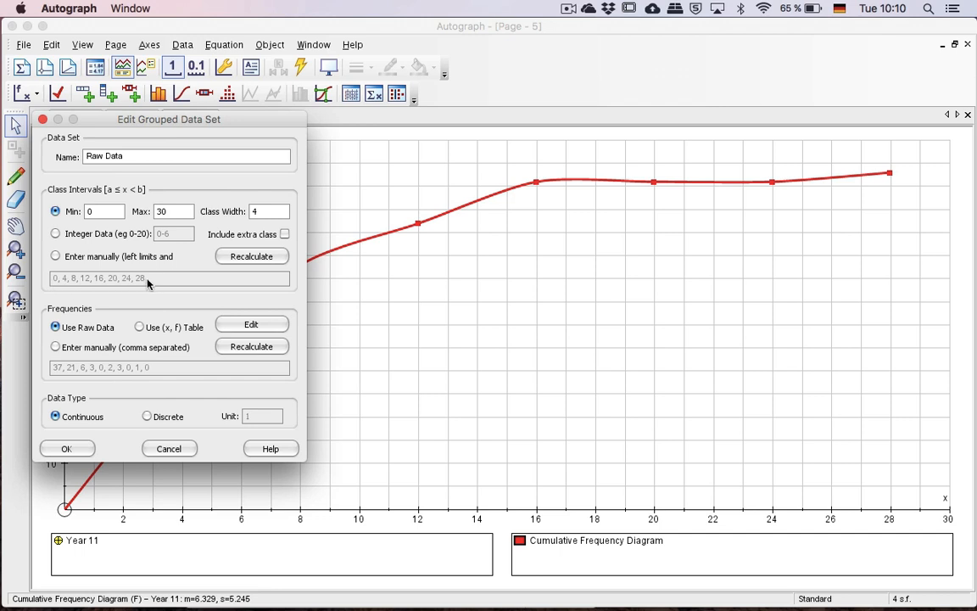
mouse_move(91, 329)
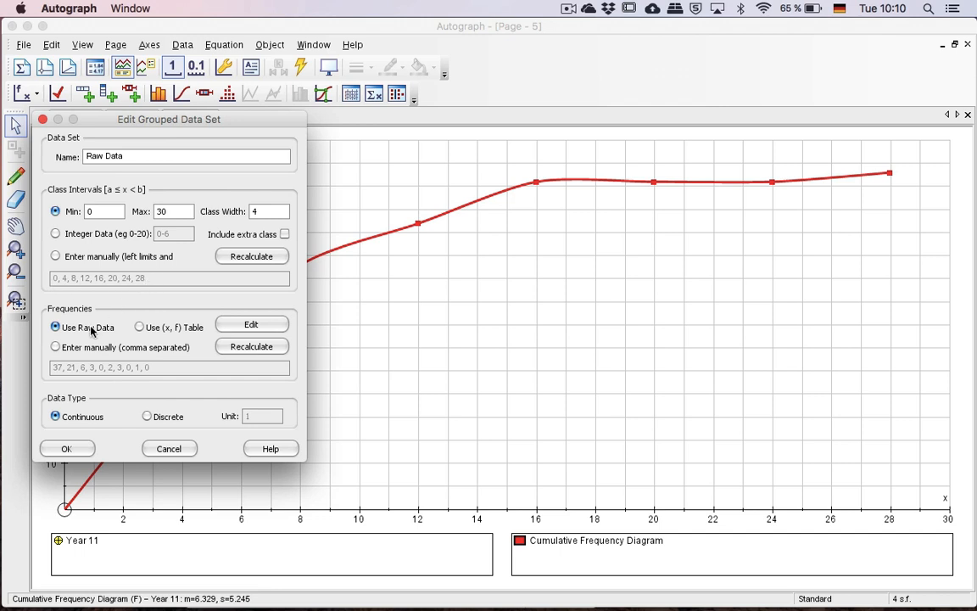
left_click(66, 448)
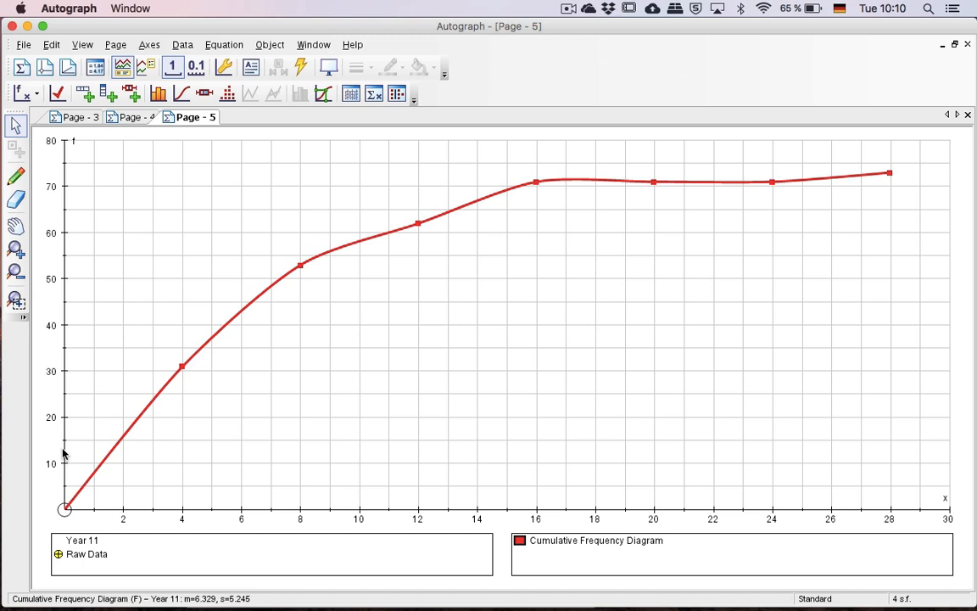
mouse_move(96, 559)
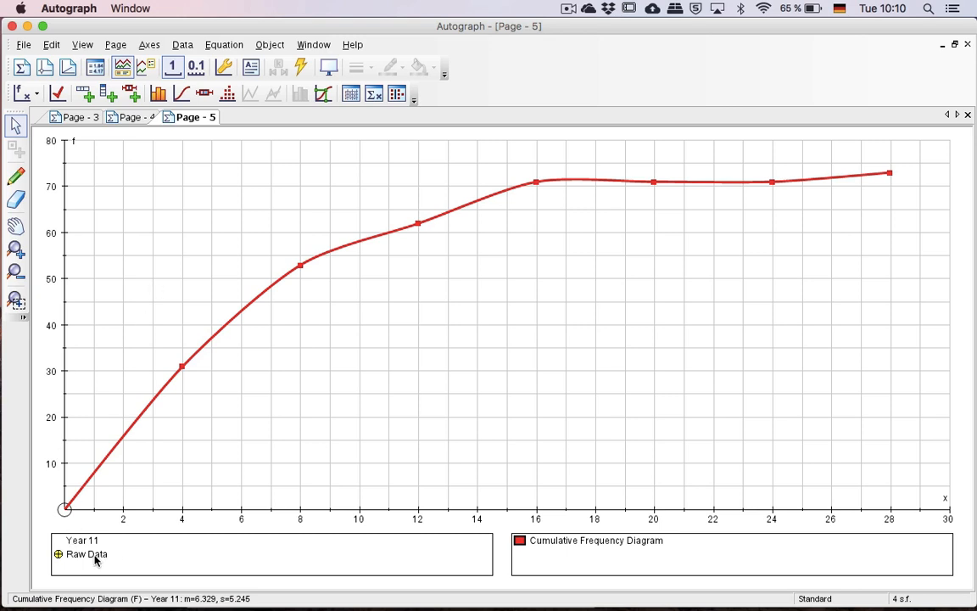
Rename the raw-data set Year 7 and plot its blue curve over the red one.
double_click(78, 550)
type("Year 7")
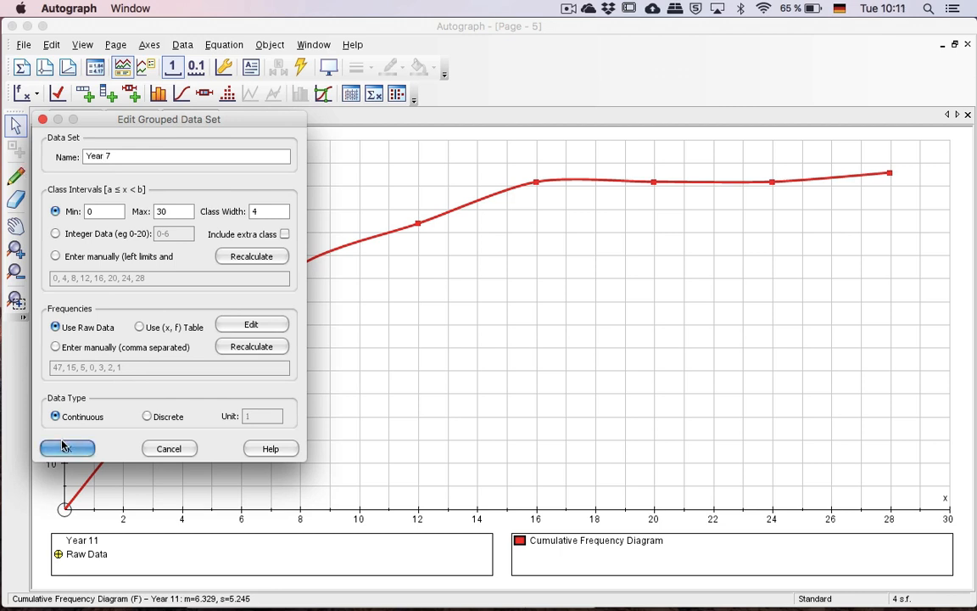
left_click(66, 448)
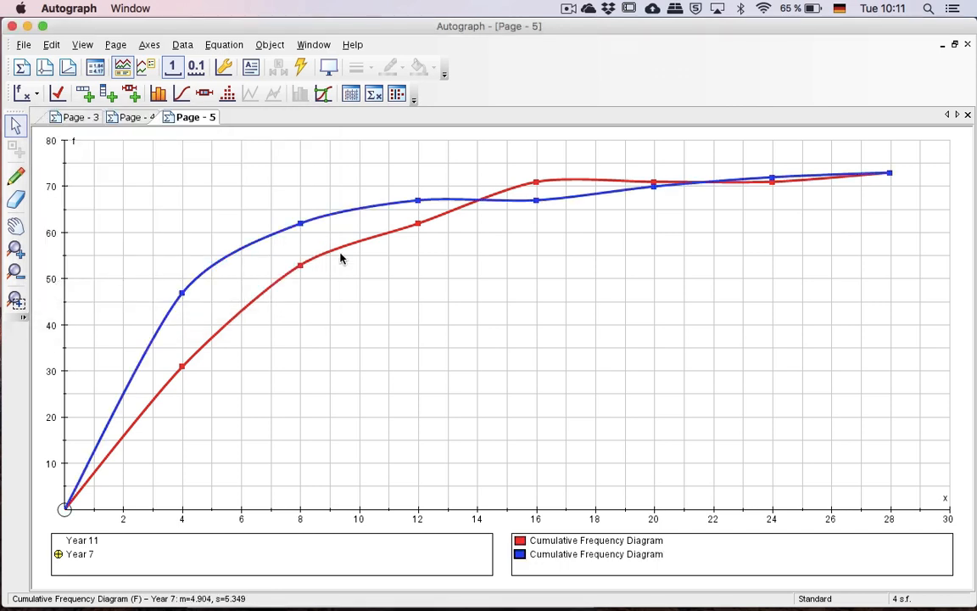
mouse_move(830, 181)
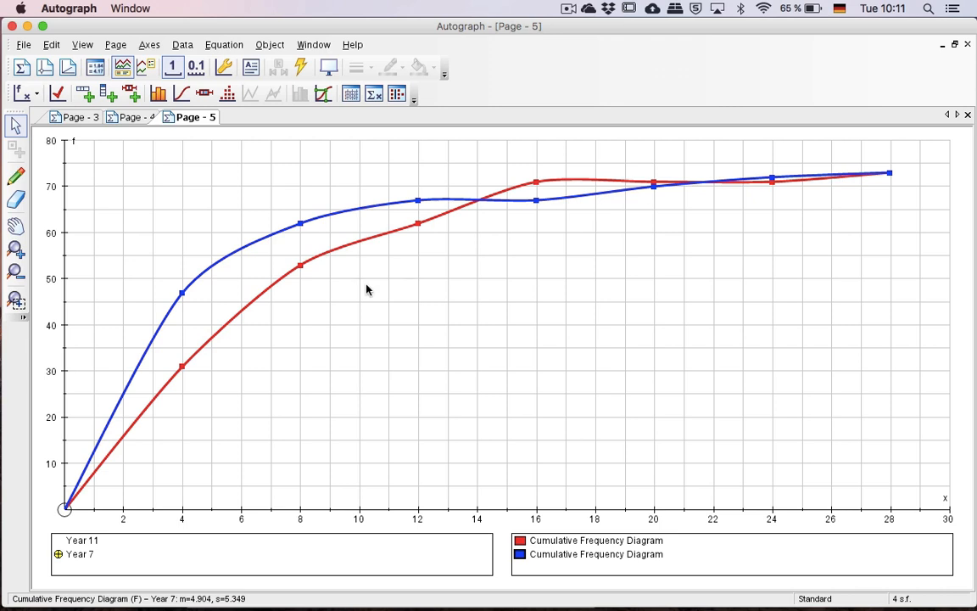
mouse_move(299, 277)
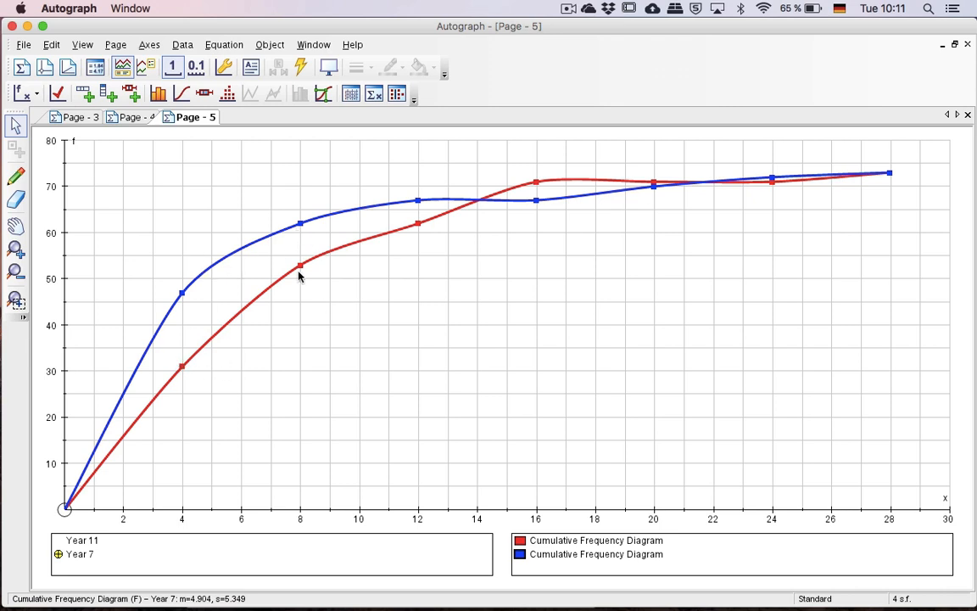
mouse_move(638, 190)
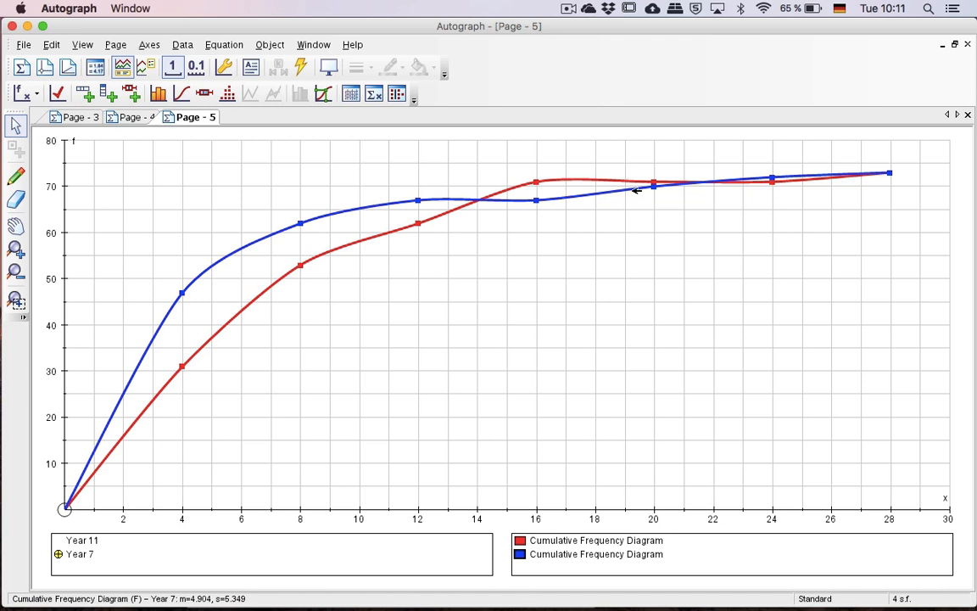
mouse_move(490, 229)
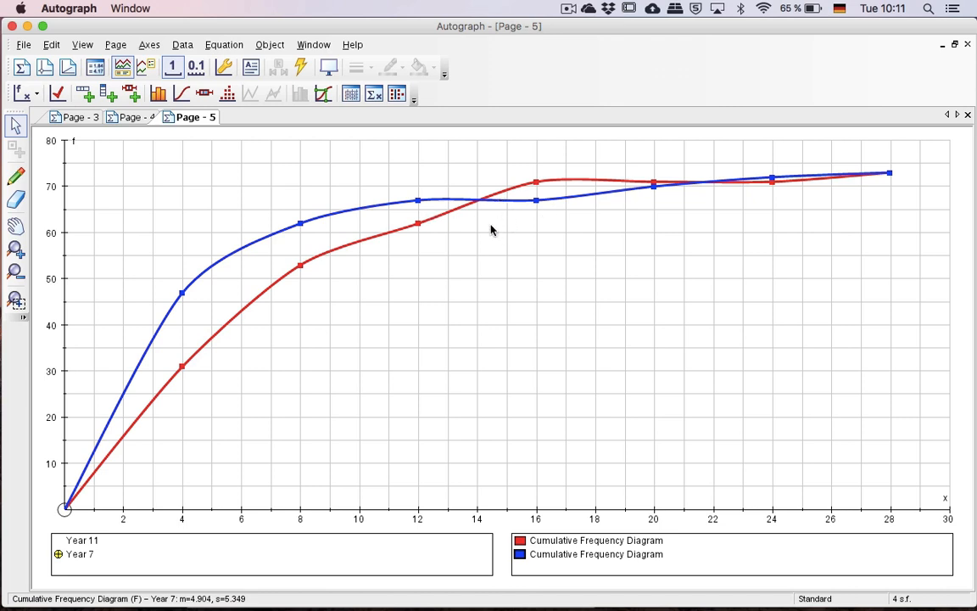
mouse_move(490, 214)
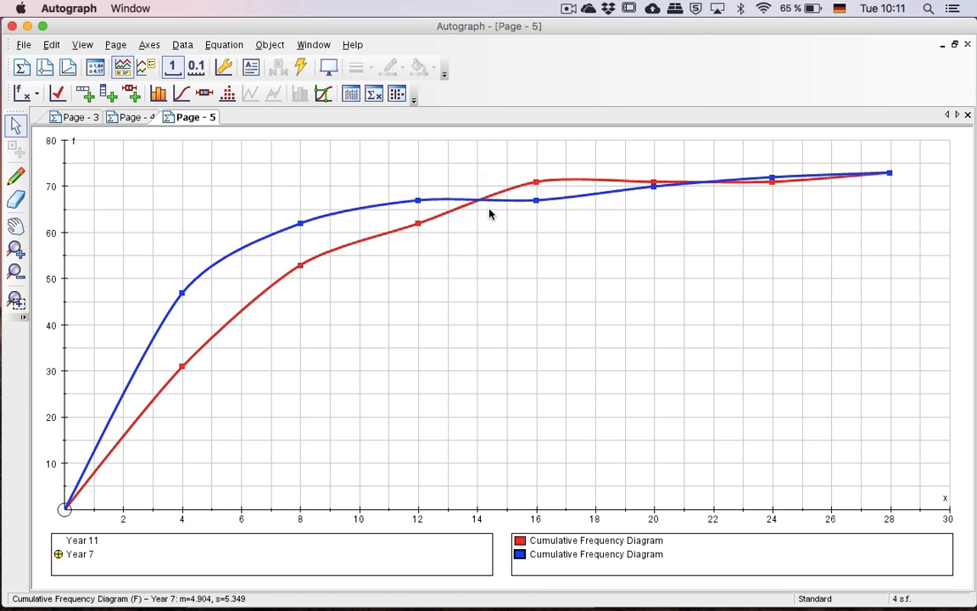
mouse_move(452, 198)
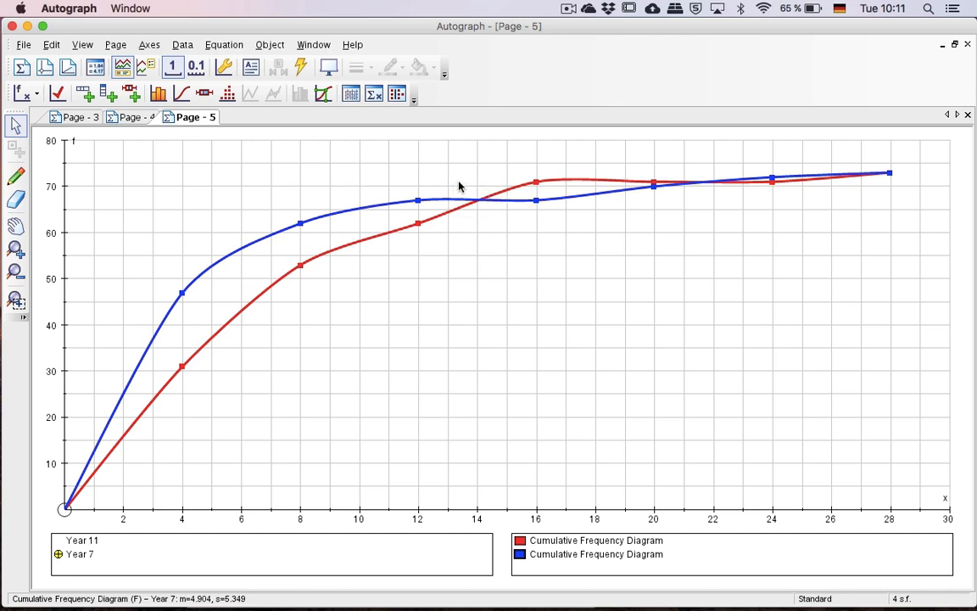
mouse_move(686, 198)
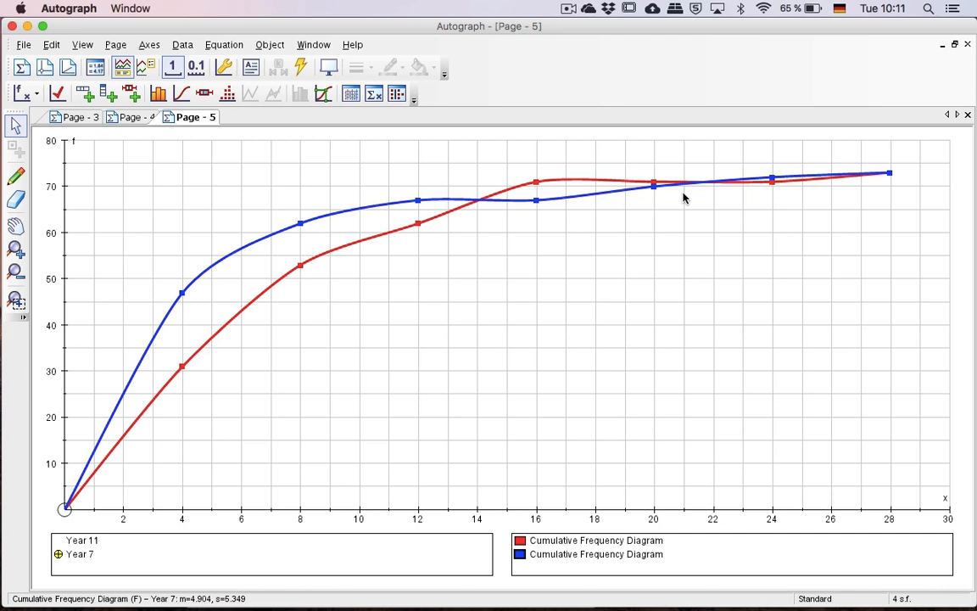
mouse_move(681, 177)
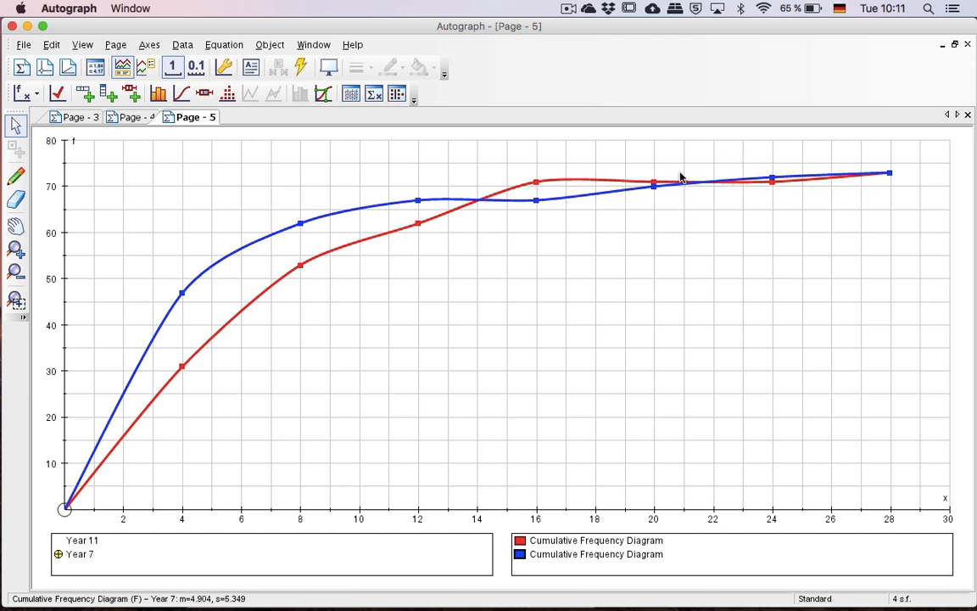
mouse_move(782, 93)
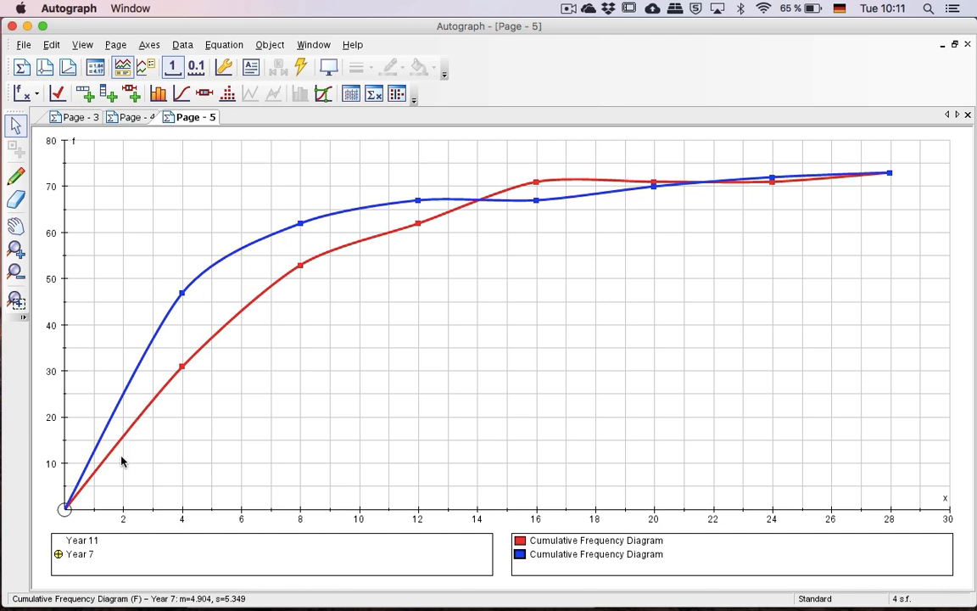
mouse_move(42, 533)
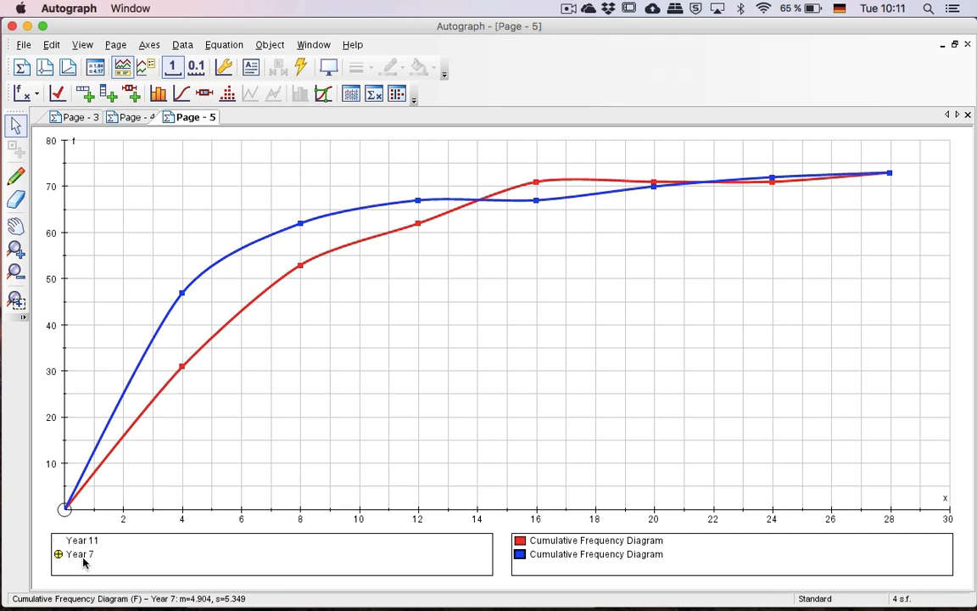
mouse_move(321, 418)
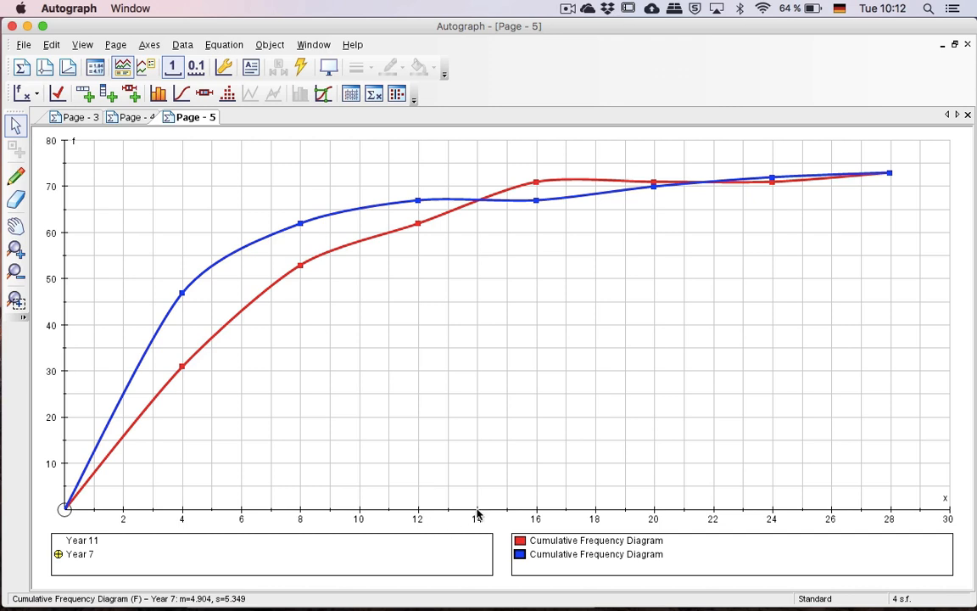
mouse_move(437, 264)
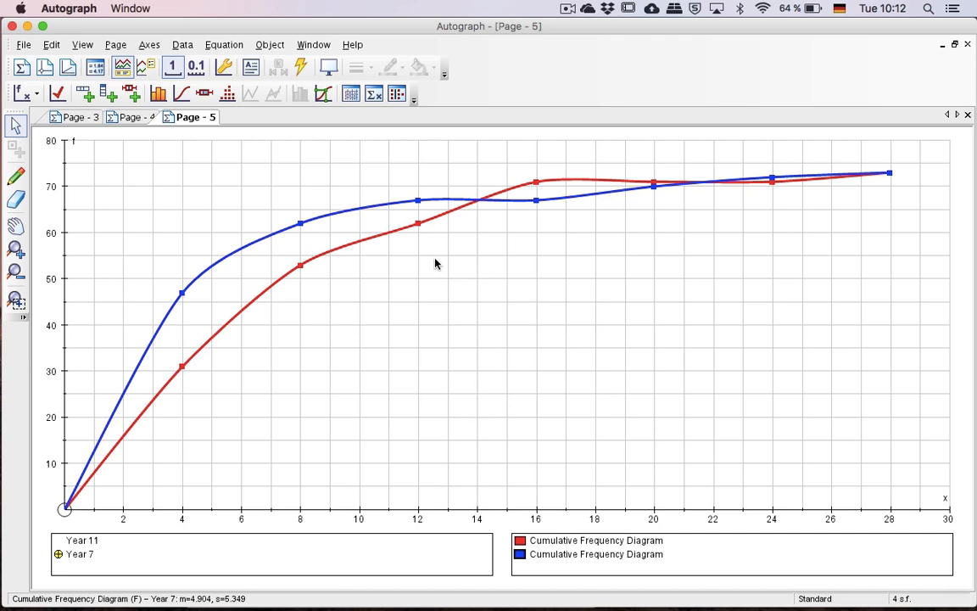
mouse_move(551, 240)
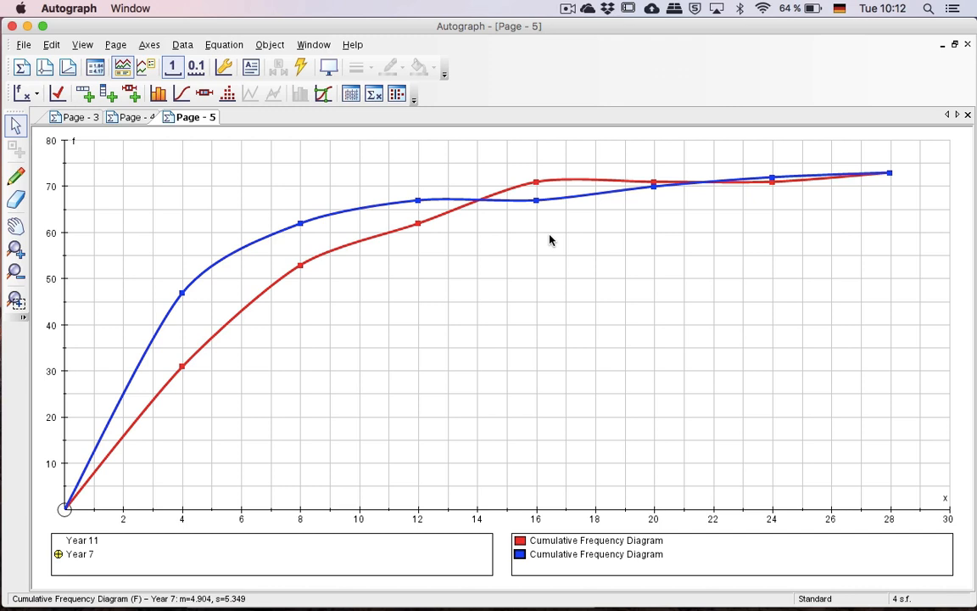
mouse_move(533, 243)
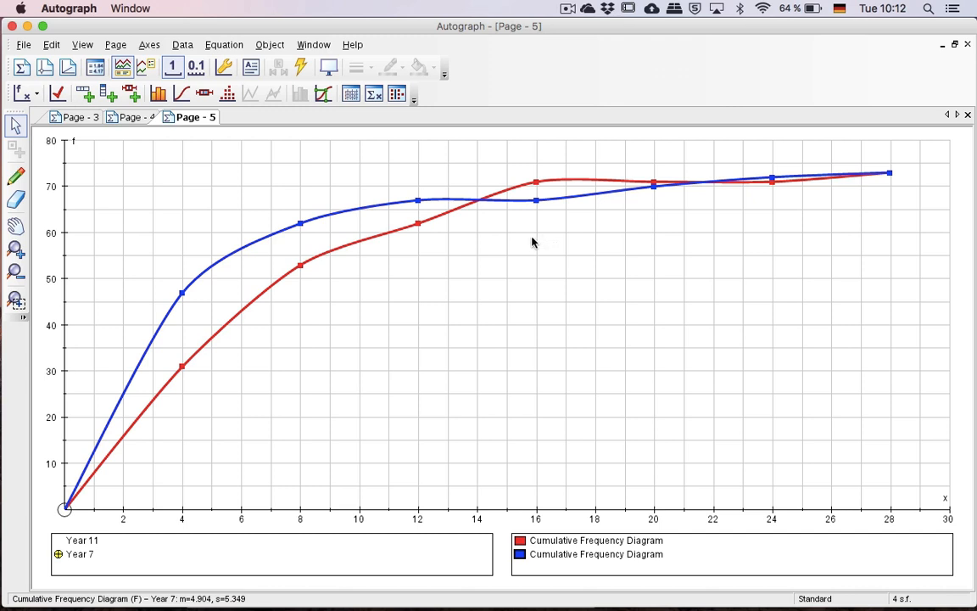
mouse_move(89, 319)
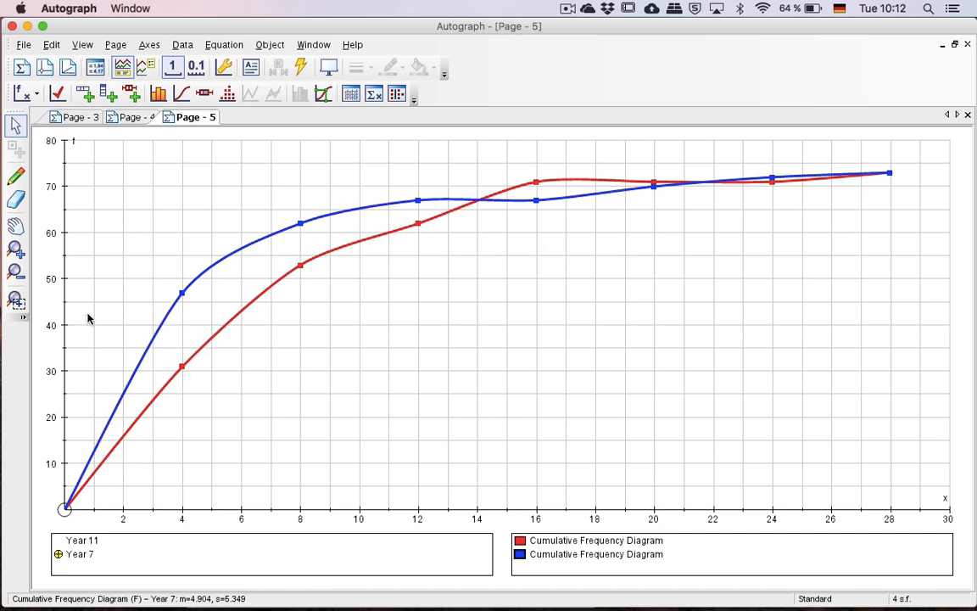
mouse_move(914, 157)
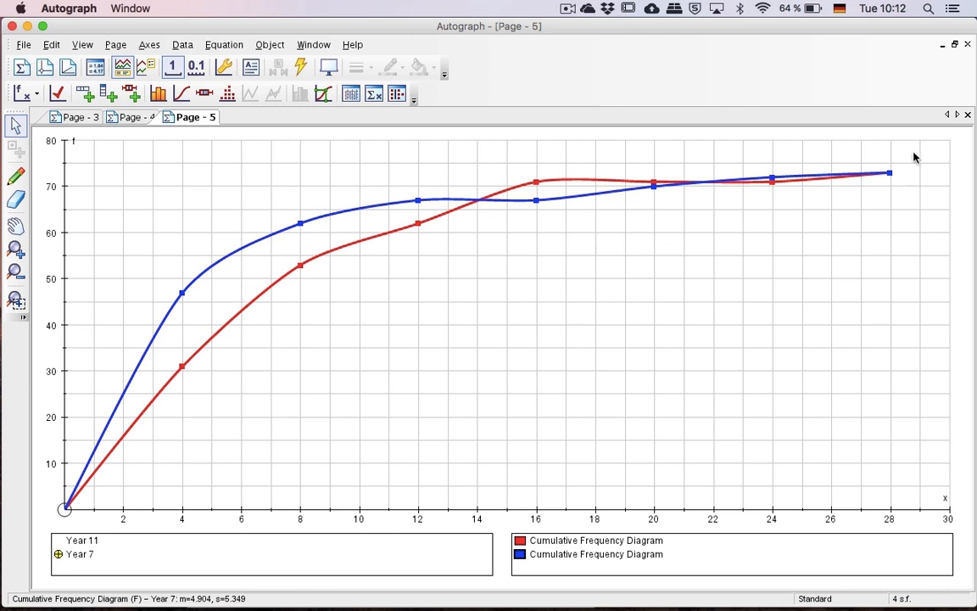
mouse_move(573, 197)
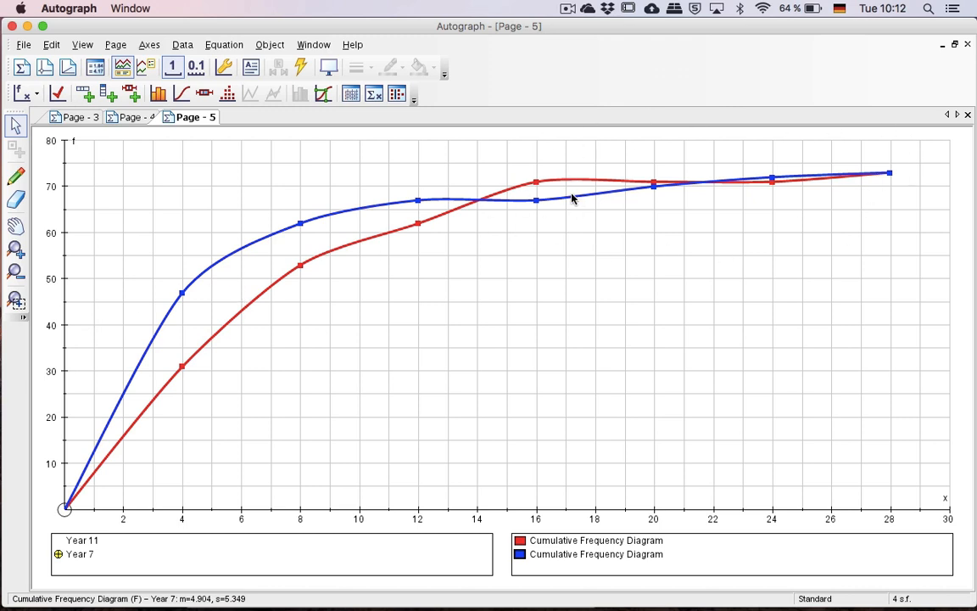